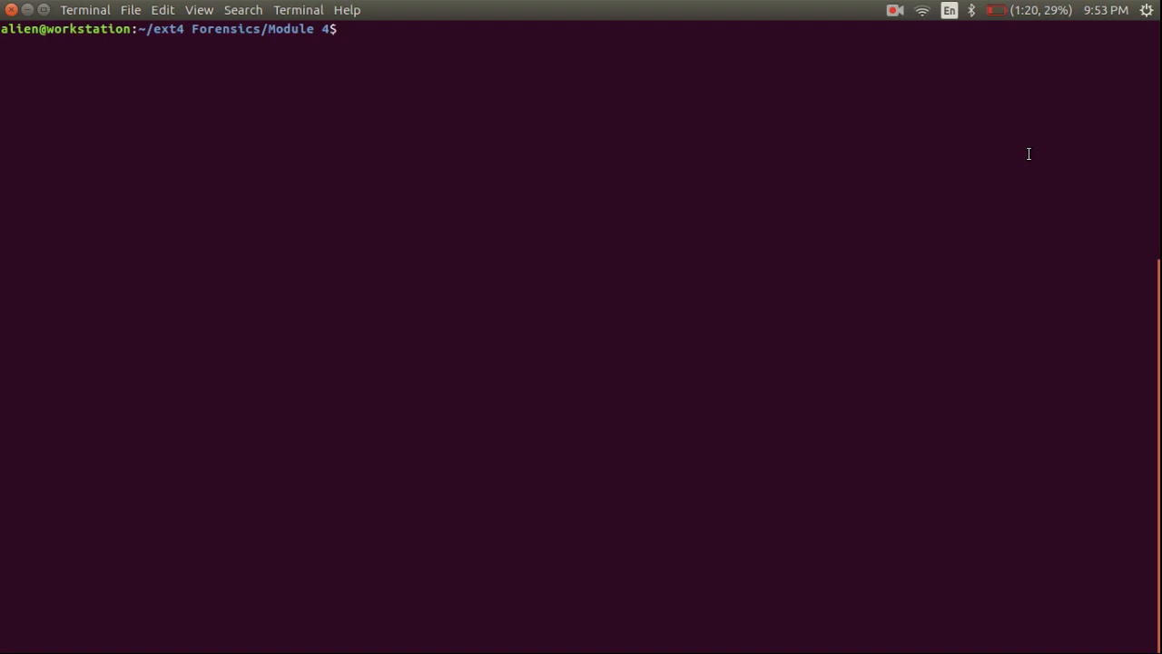
mouse_move(837, 261)
type("disks")
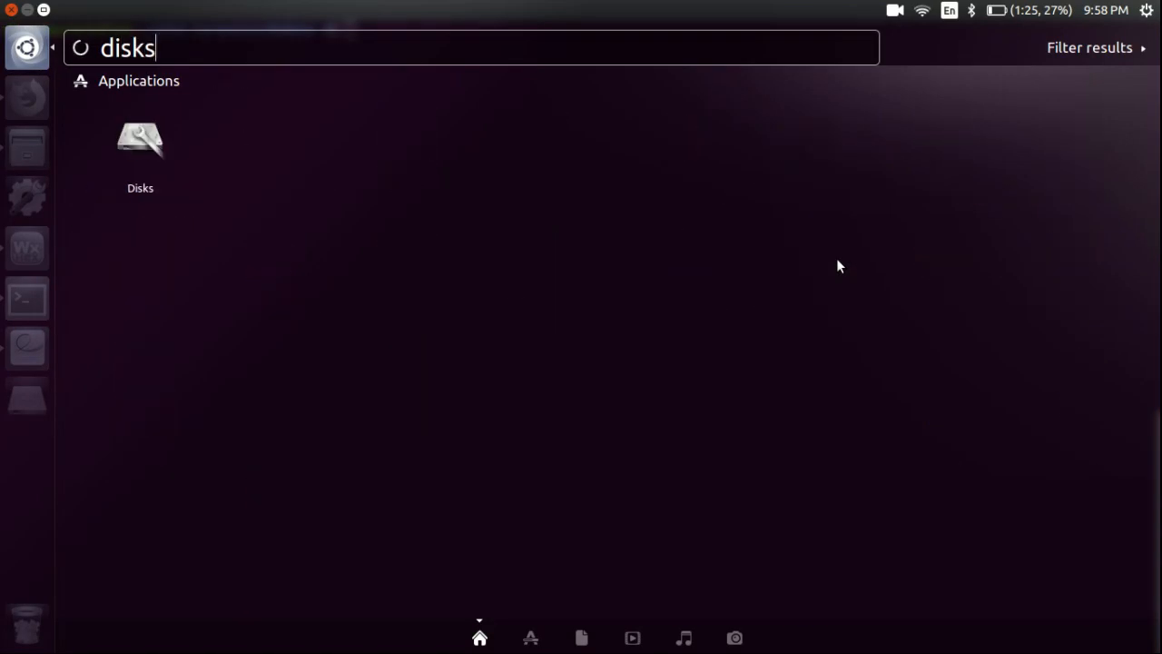
Select the 1.9 GB USB drive in Disks and start a partition in its free space
left_click(140, 141)
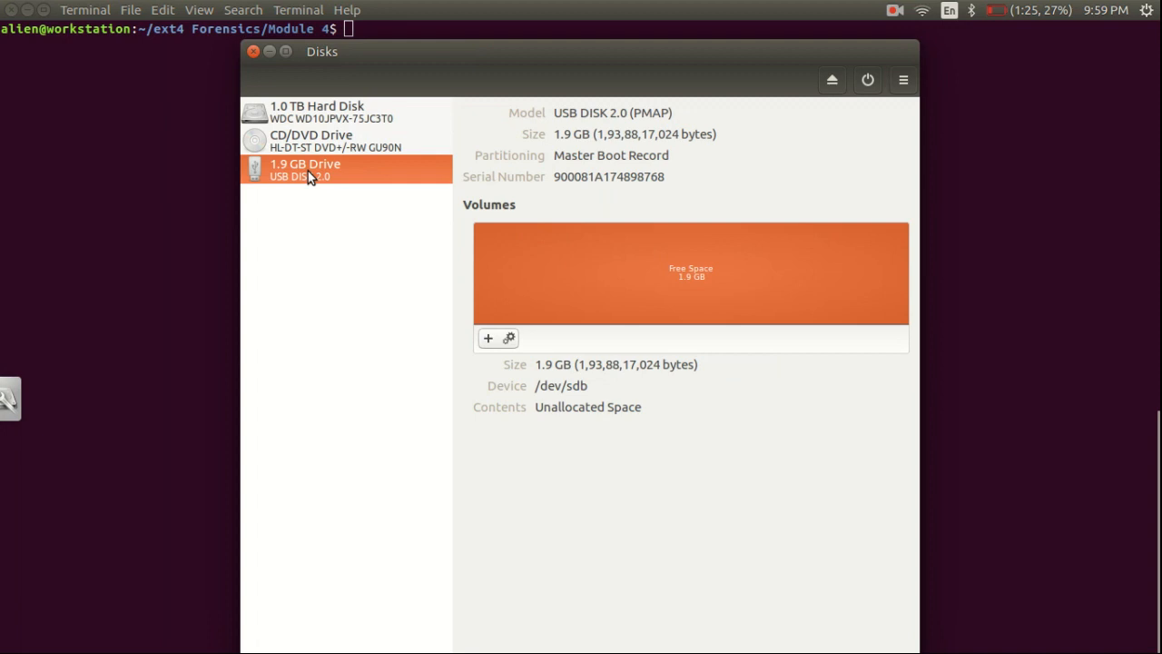
mouse_move(385, 184)
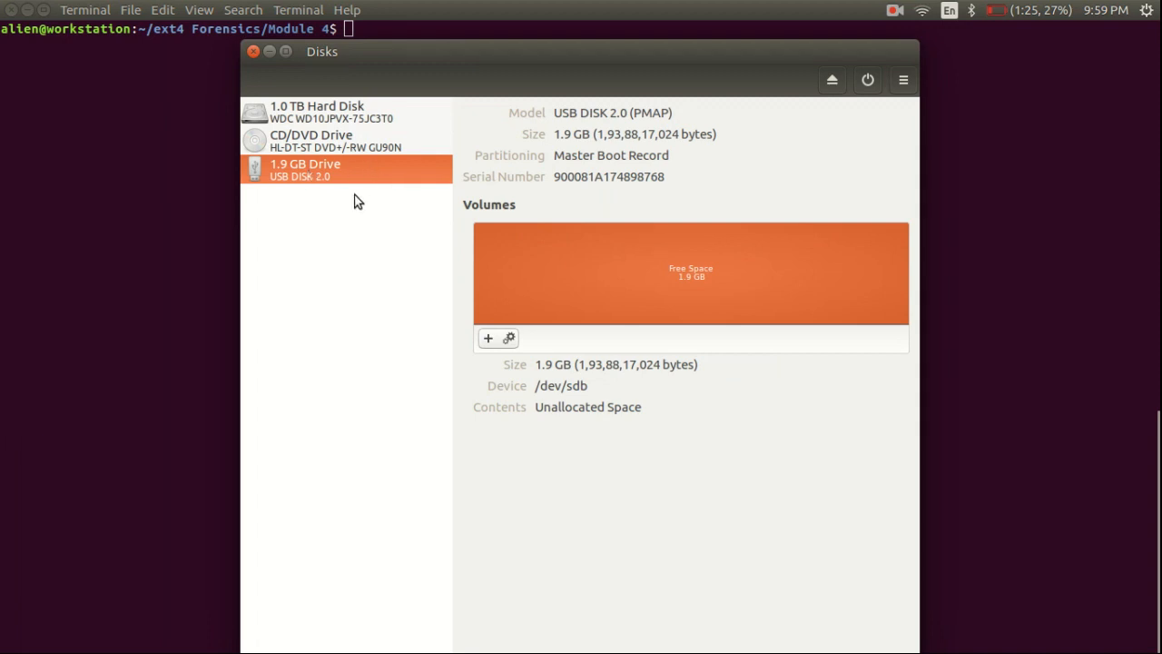
left_click(488, 338)
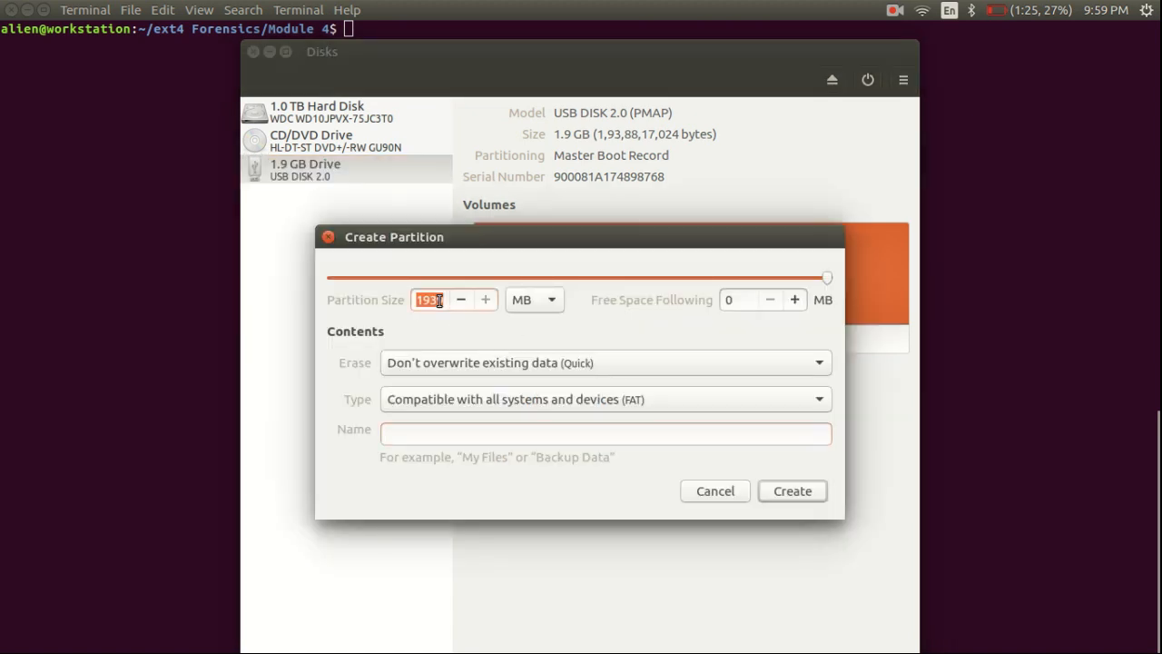
Set the partition size to 50 MB and type Encrypted (LUKS + Ext4)
type("50")
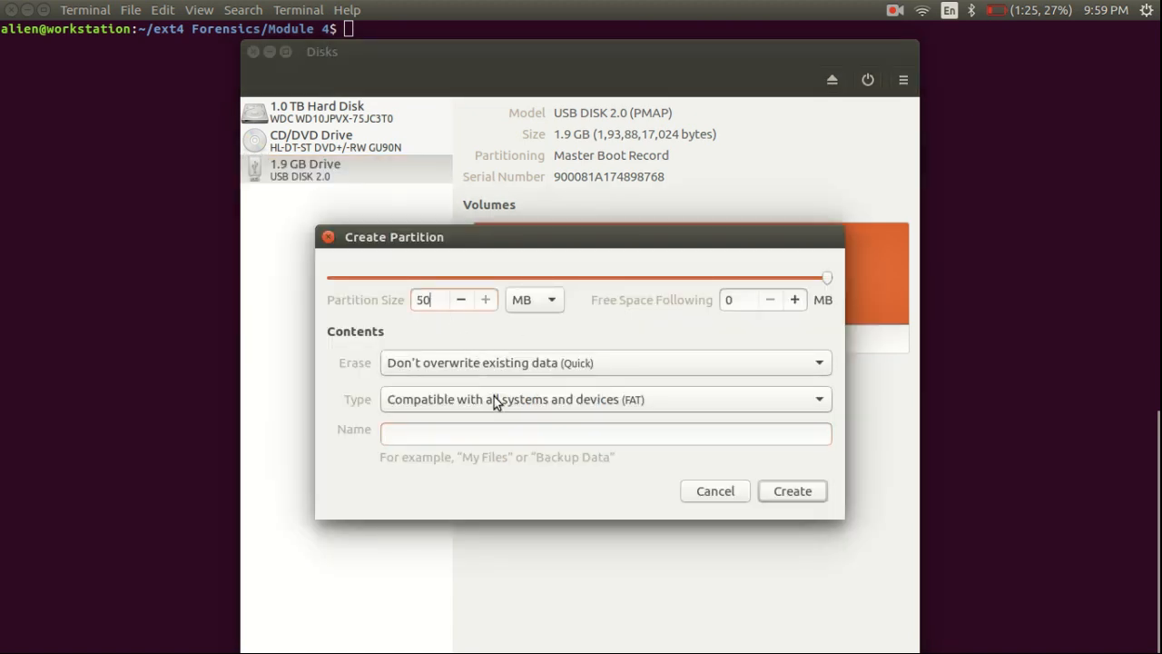
left_click(604, 398)
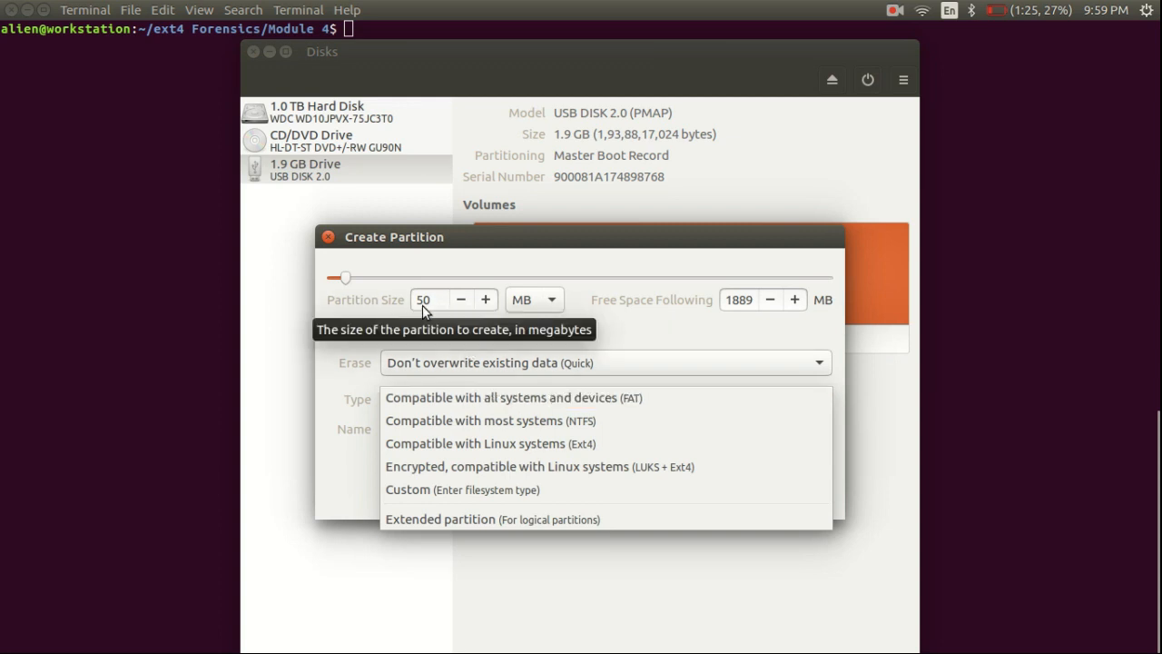
mouse_move(392, 402)
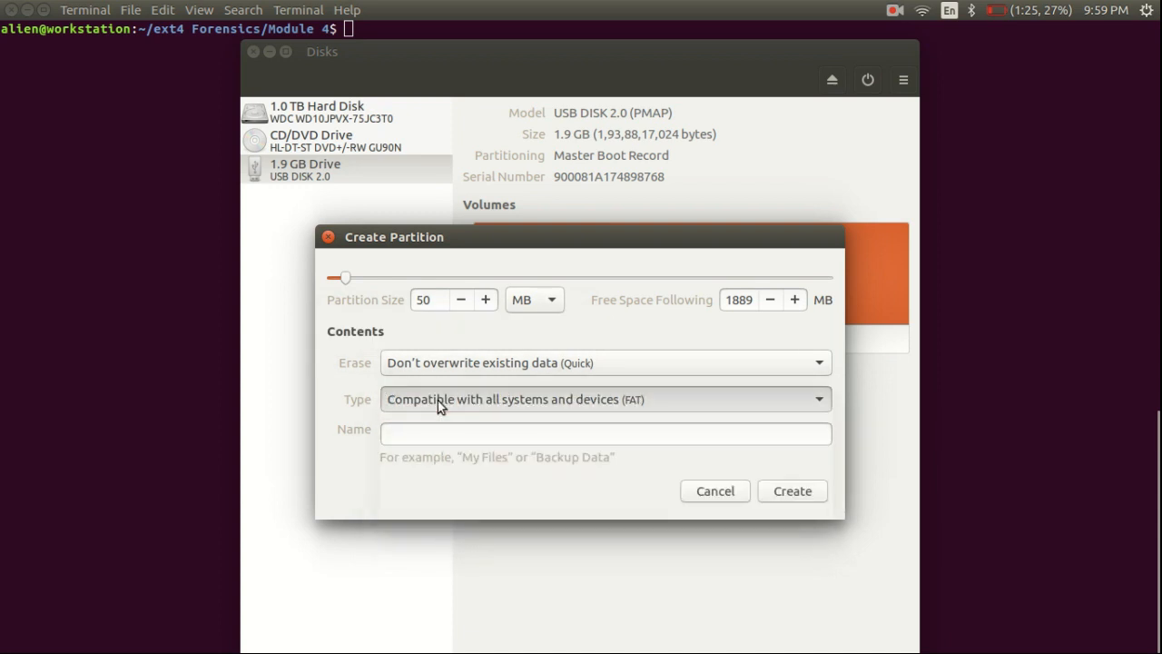
left_click(604, 398)
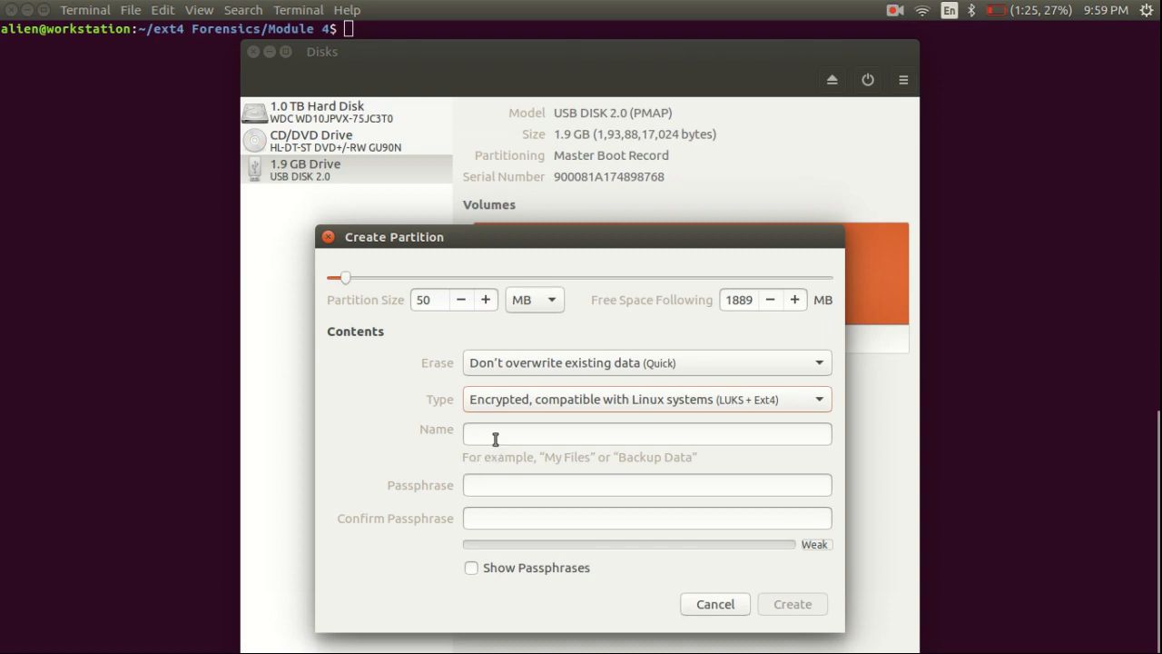
Name the partition 'top secret', enter and reveal the passphrase, then create it
type("top sec")
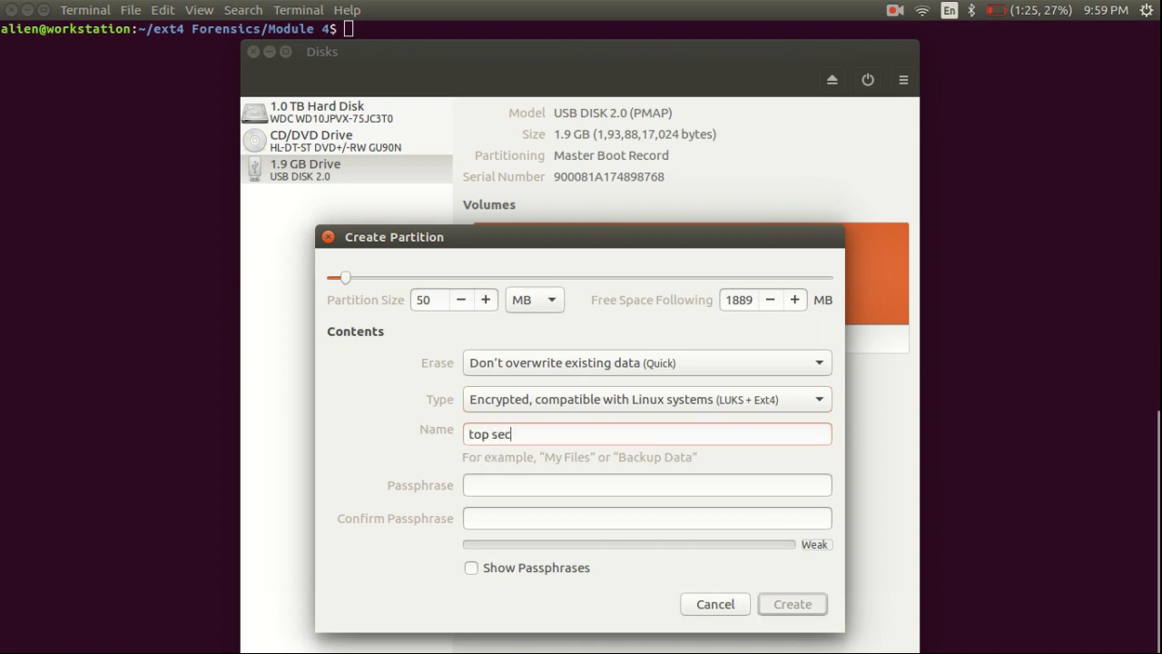
type("ret")
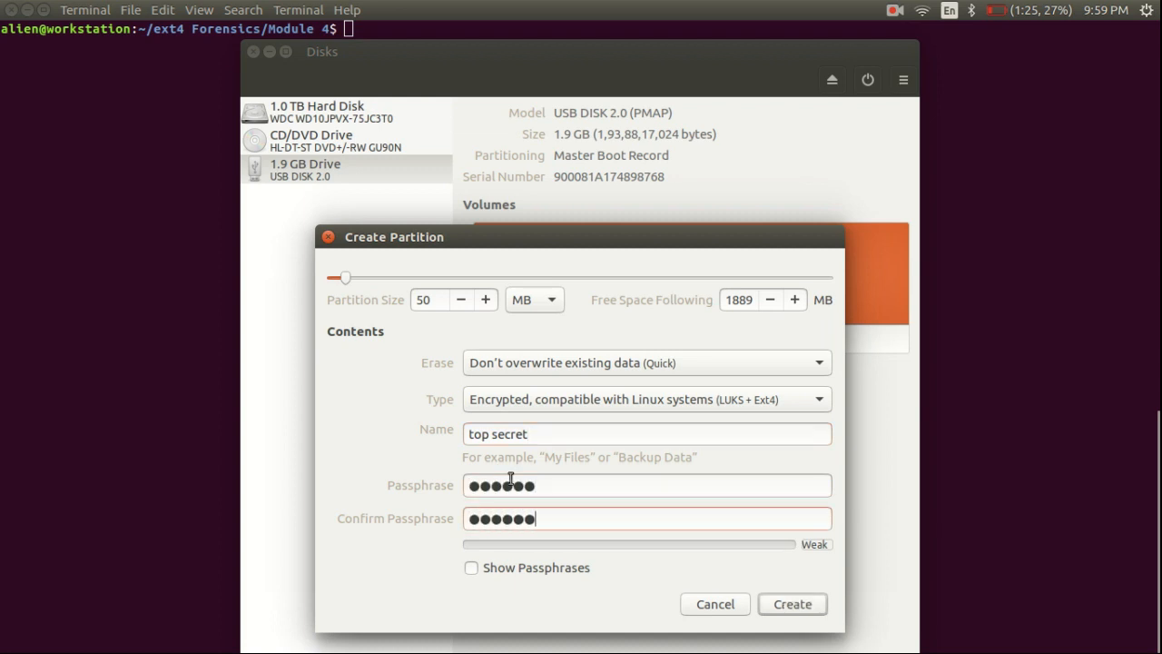
left_click(471, 567)
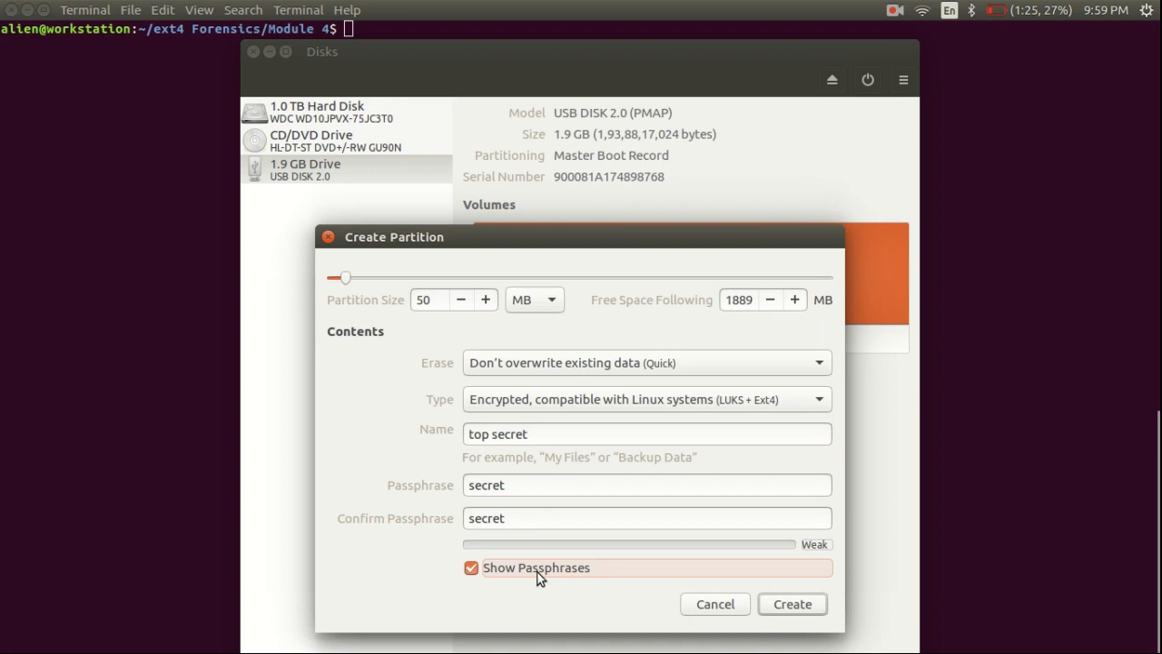
mouse_move(792, 604)
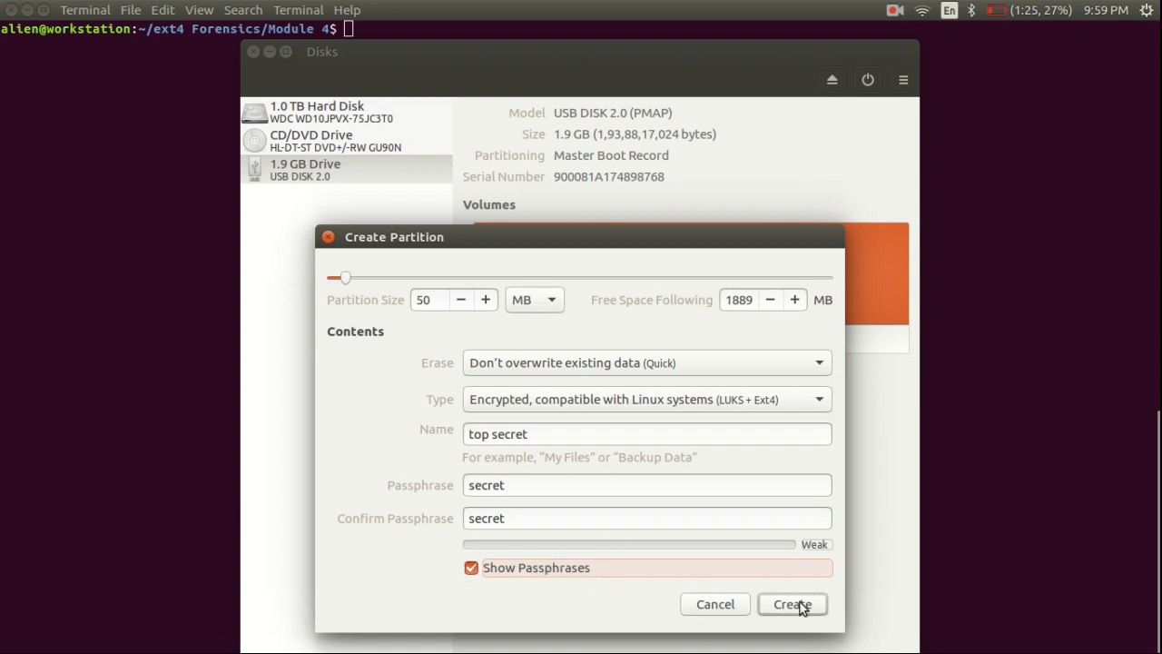
left_click(792, 603)
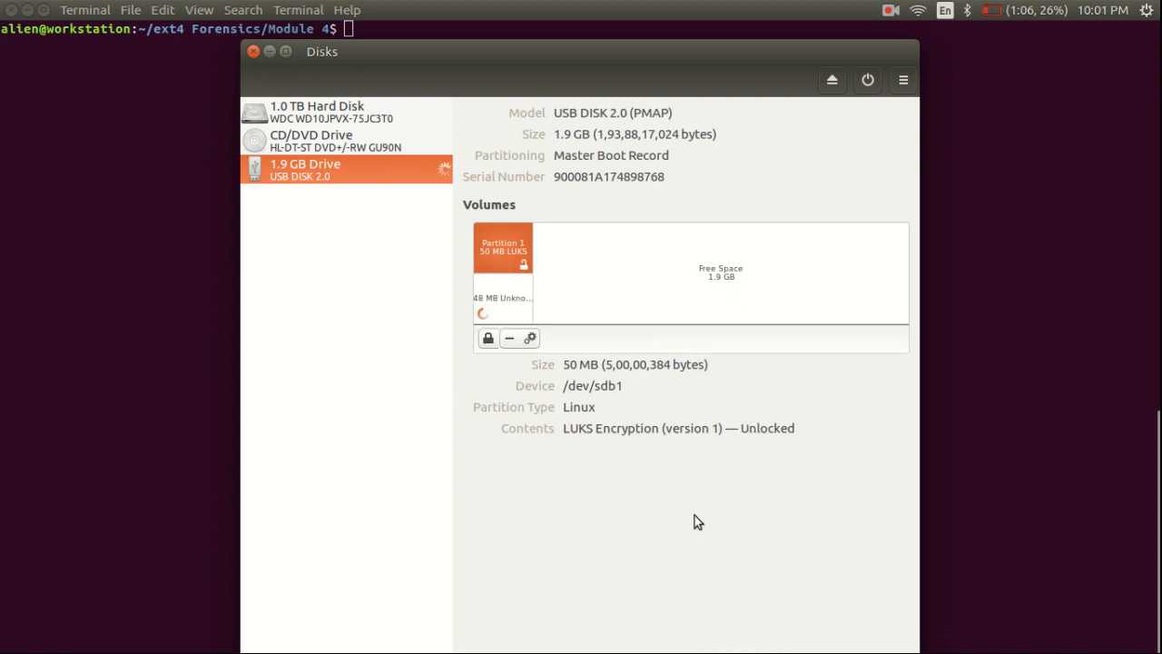
mouse_move(1018, 61)
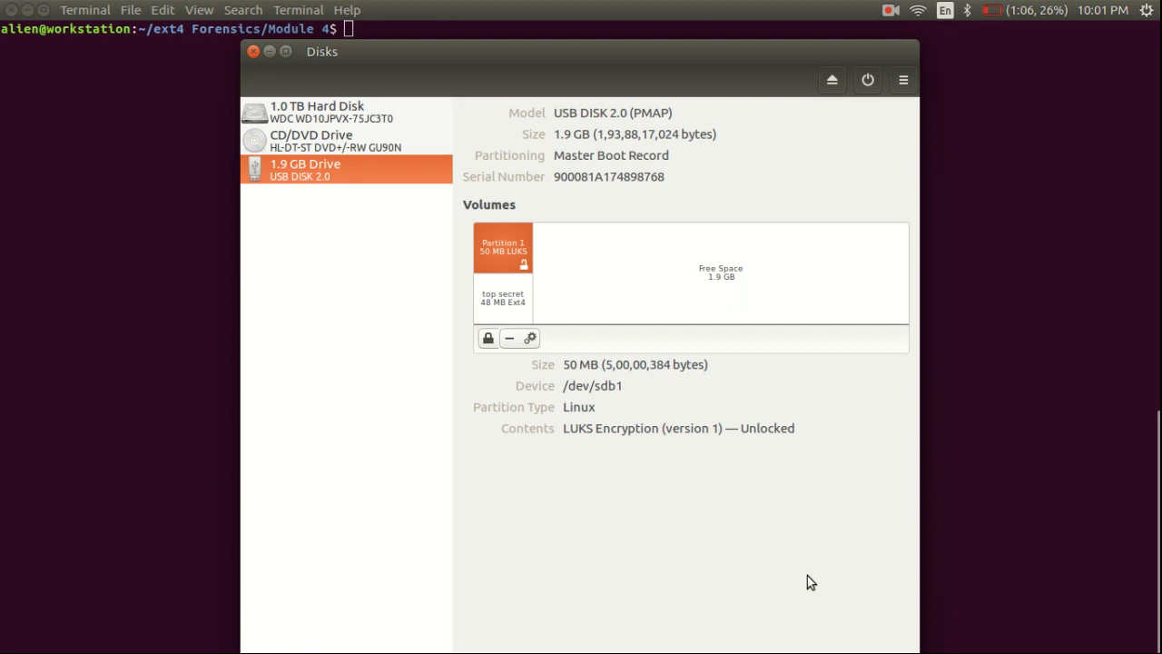
Confirm the 48 MB Ext4 'top secret' volume finished, then return to Terminal
left_click(345, 141)
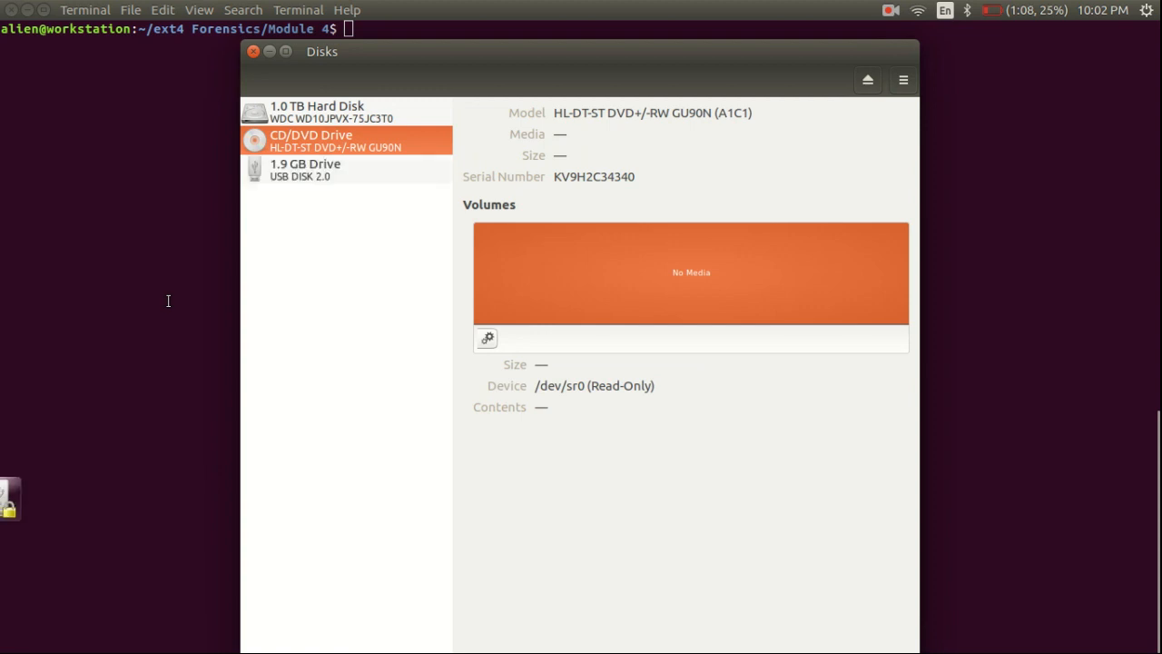
left_click(254, 51)
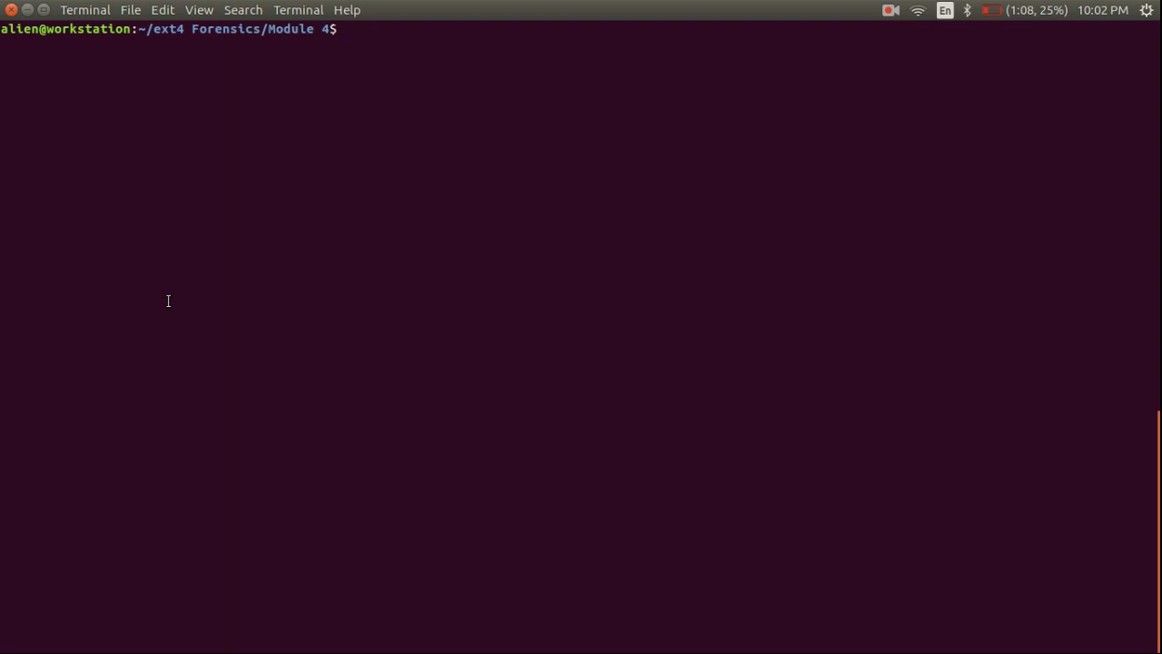
Run sudo fdisk -l to find the USB drive's 47.7M Linux partition /dev/sdb1
type("sudo fdisk -l")
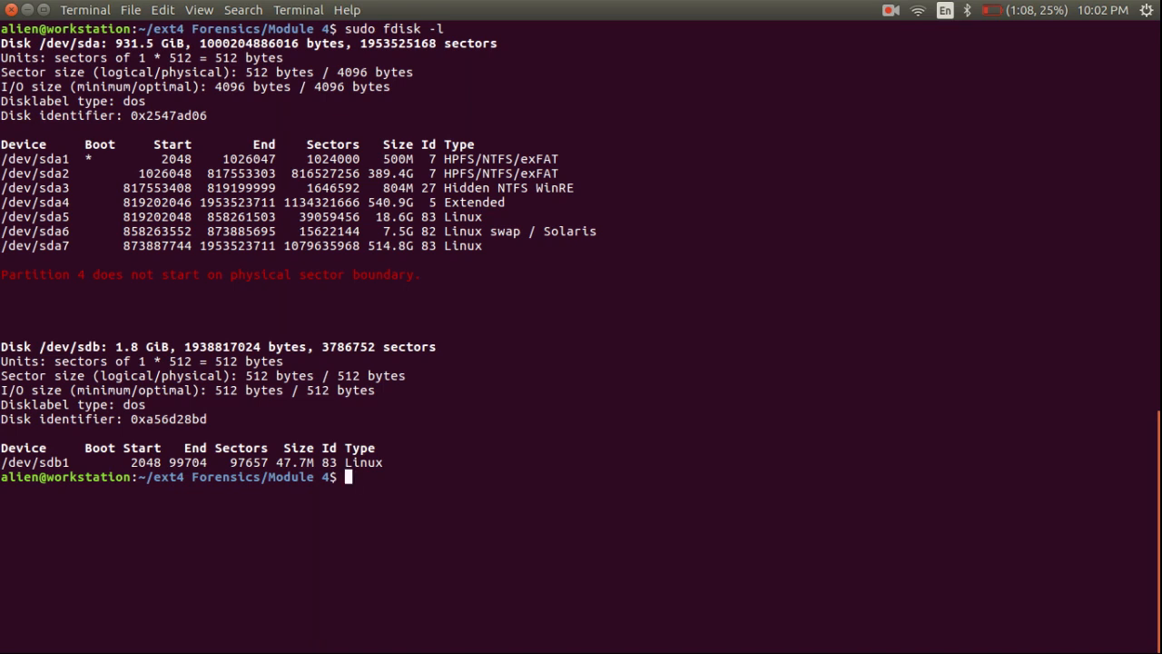
mouse_move(169, 299)
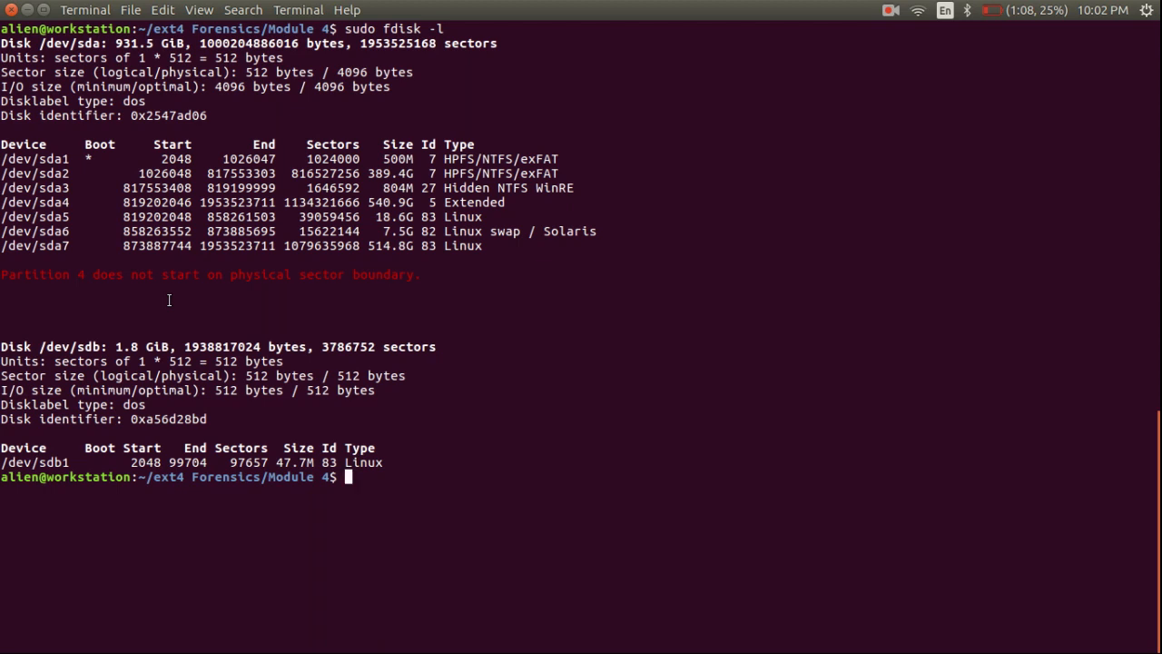
type("sudo c")
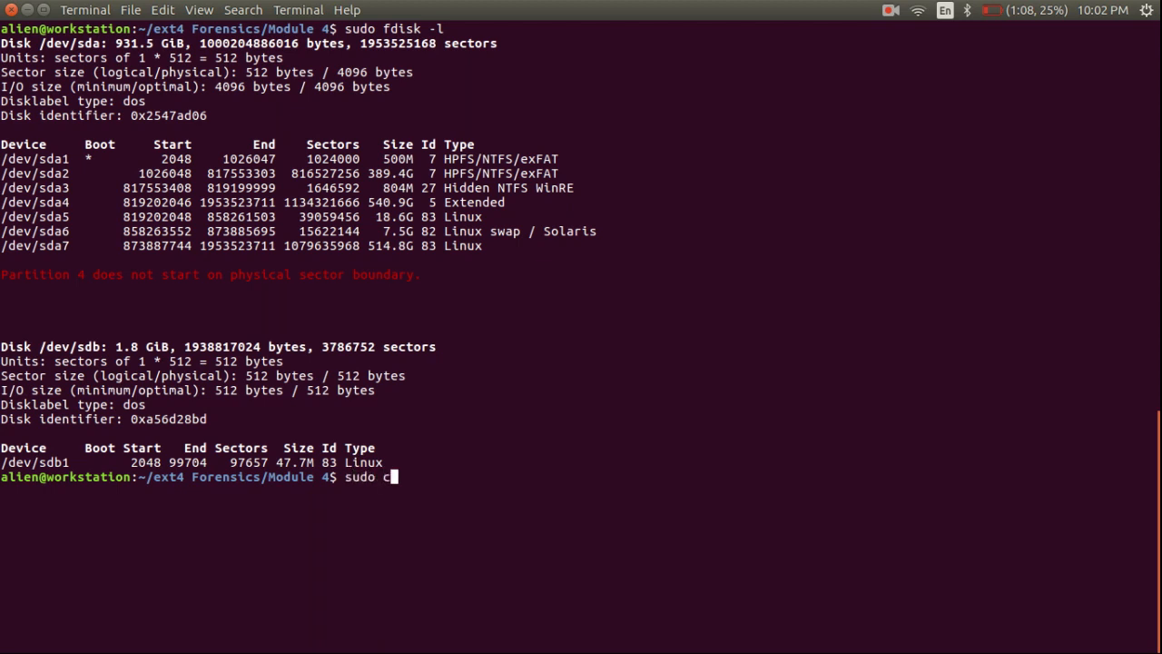
Run sudo cryptsetup luksDump /dev/sdb1 showing LUKS1, aes xts-plain64, key slot 0
type("ryptsetup luksDump")
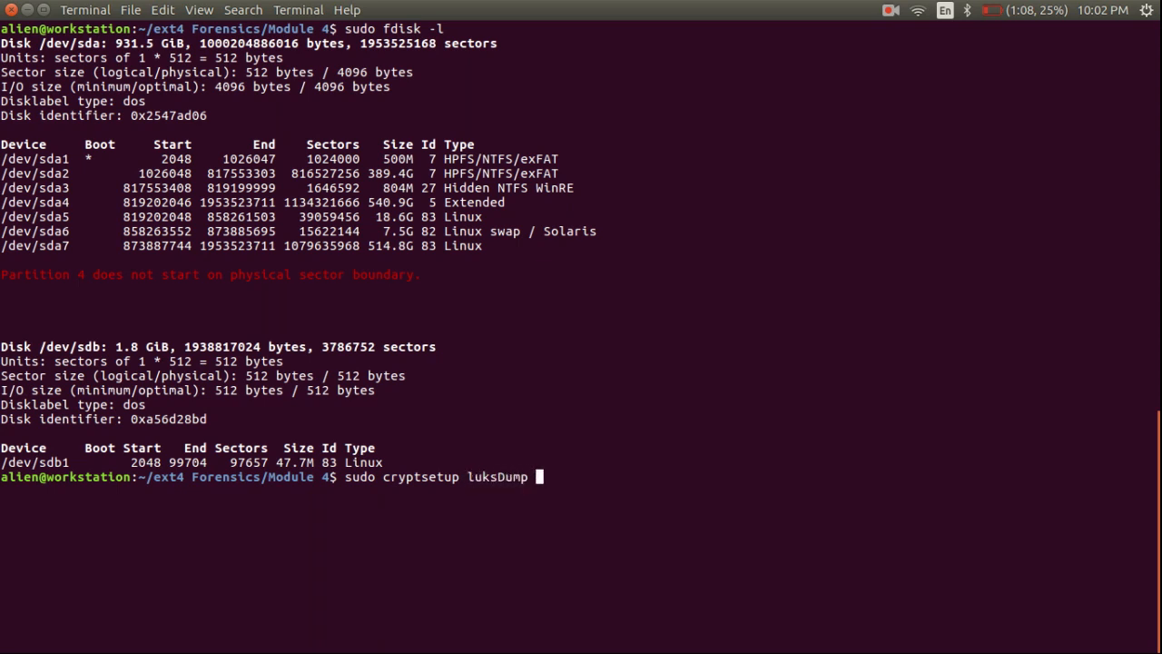
type("/devsdb1")
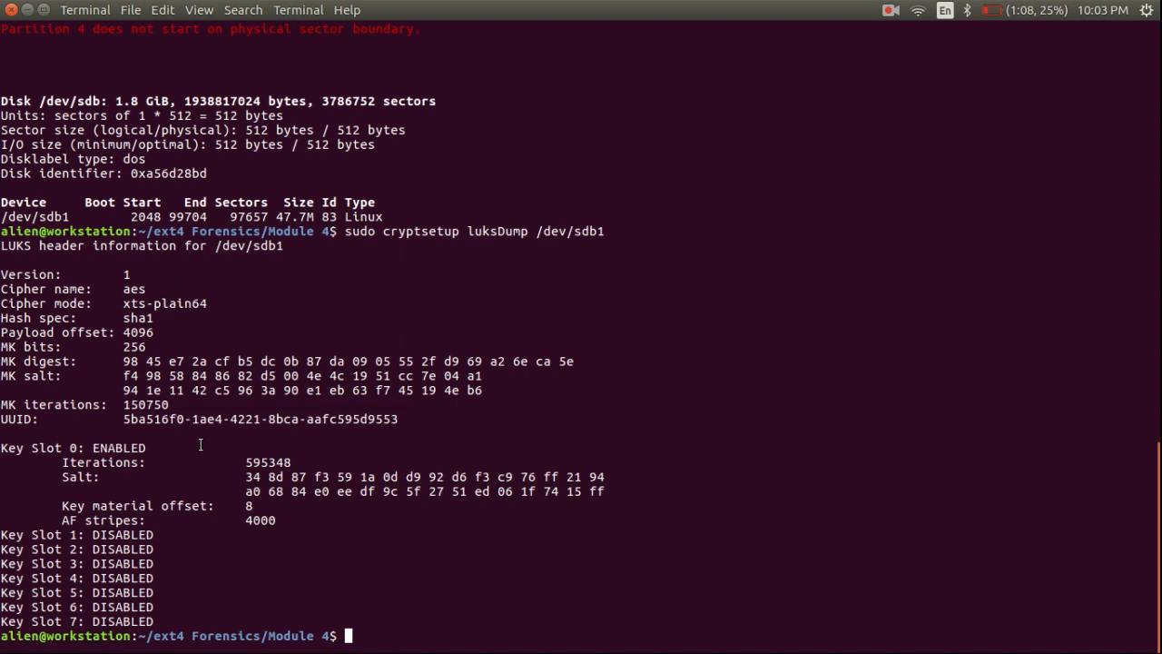
mouse_move(26, 398)
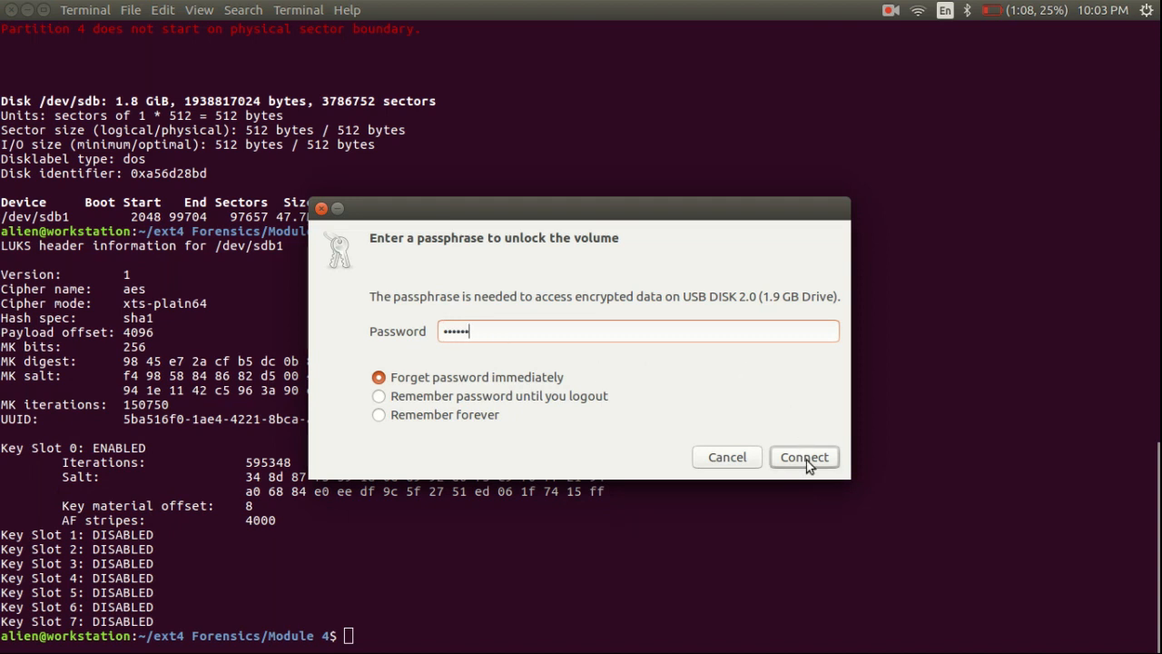
Submit the passphrase with Connect to unlock the encrypted USB volume
left_click(803, 456)
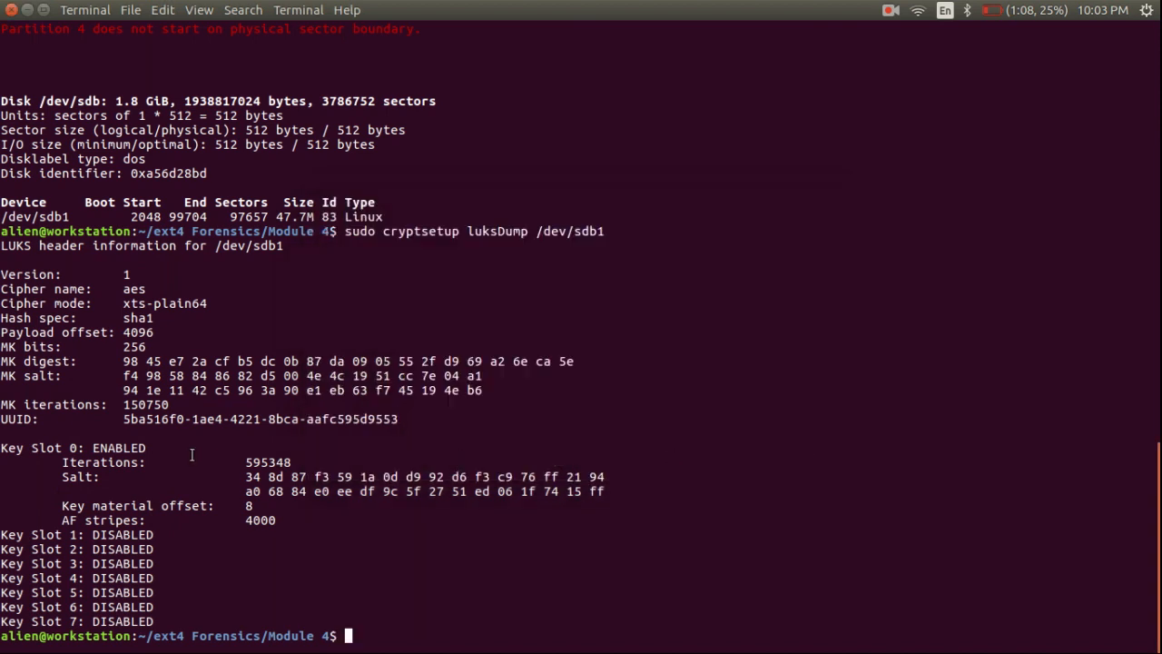
left_click(26, 148)
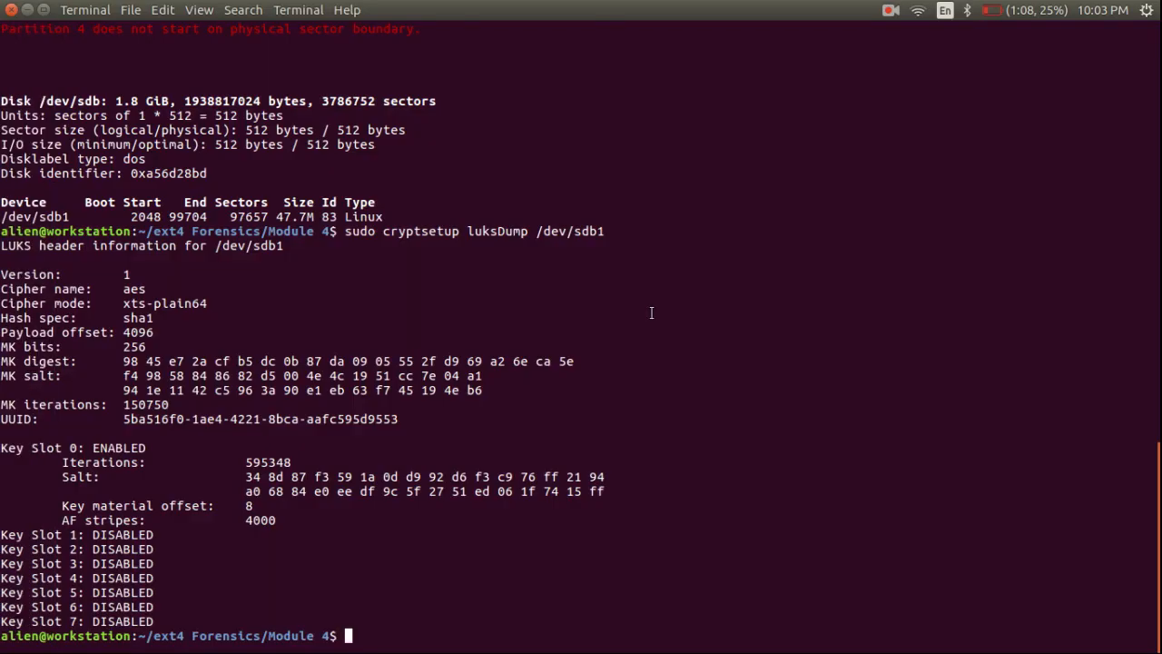
Rerun sudo fdisk -l and luksDump to reveal the 45.7 MiB /dev/mapper/luks-5ba516f0… device
type("sudo fdisk -l")
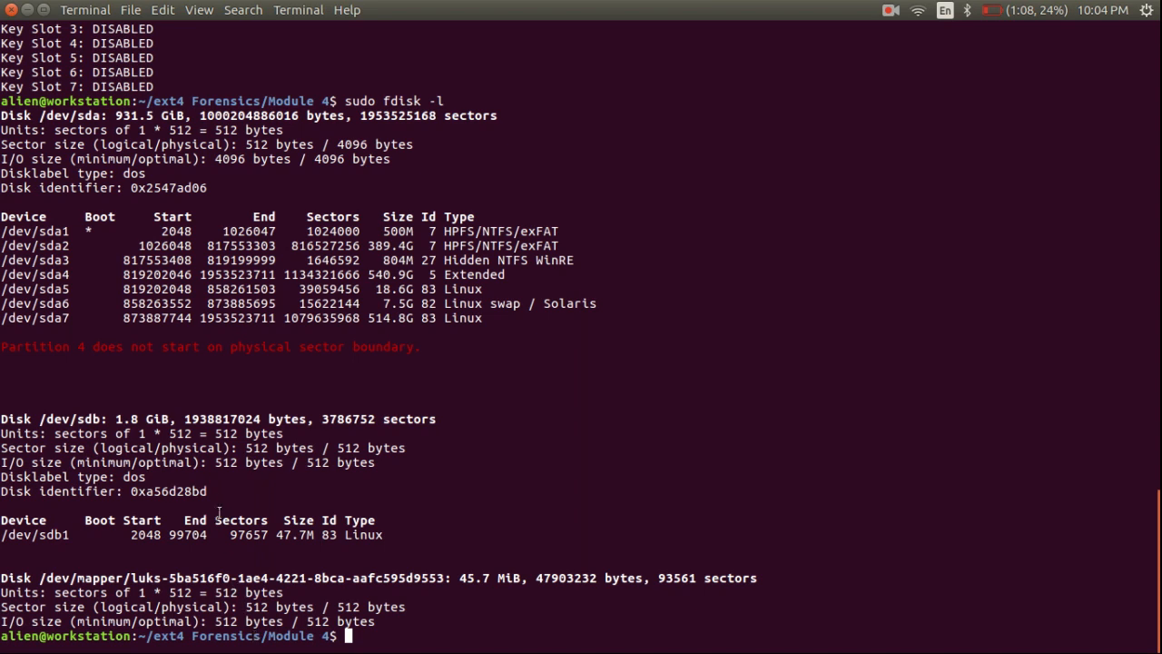
type("sudo cryptsetup luksDump /dev/sdb1")
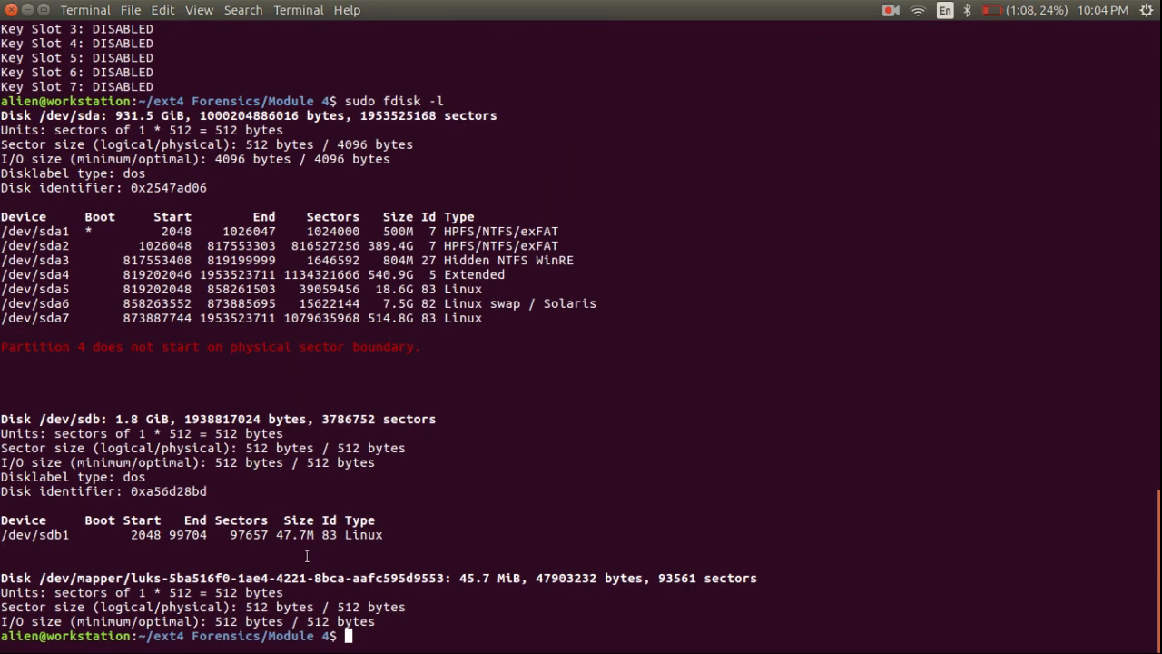
mouse_move(349, 578)
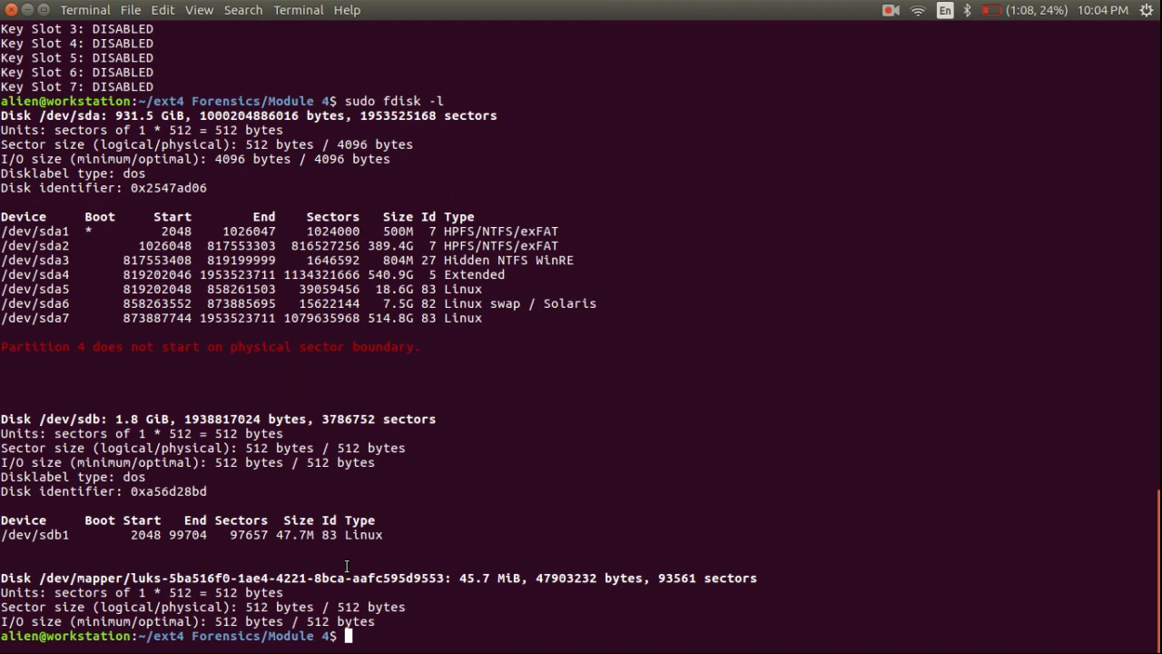
type("sudo")
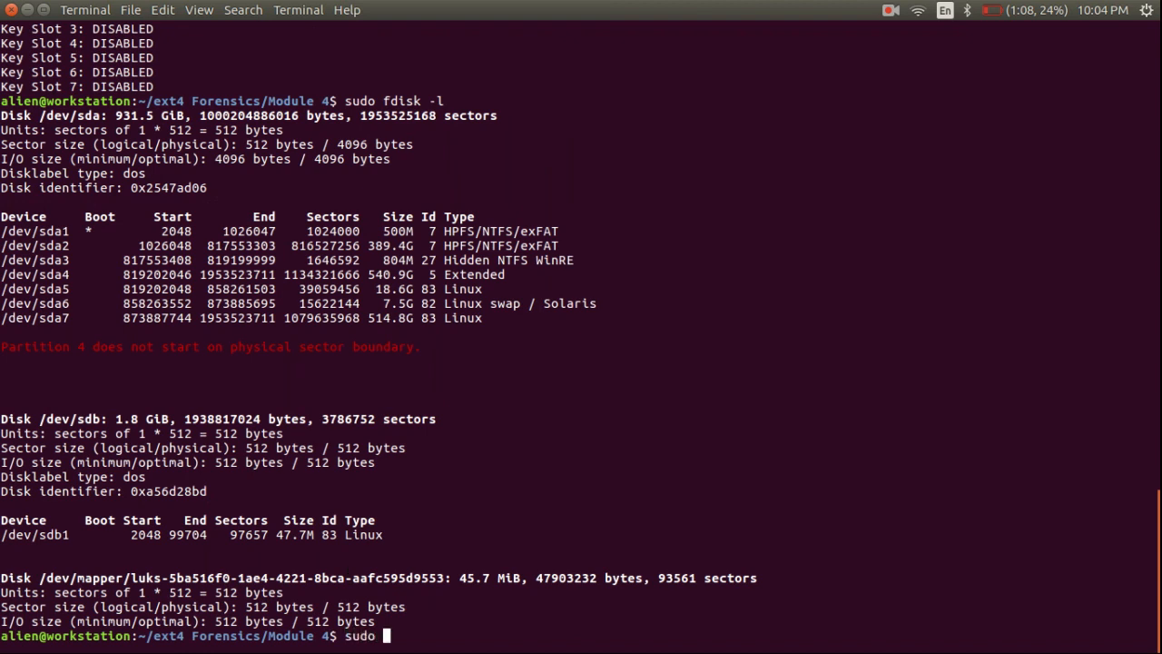
Type sudo dd with the pasted mapper path, piped through sudo pv into dd if=decrypted.dd
type("dd if=")
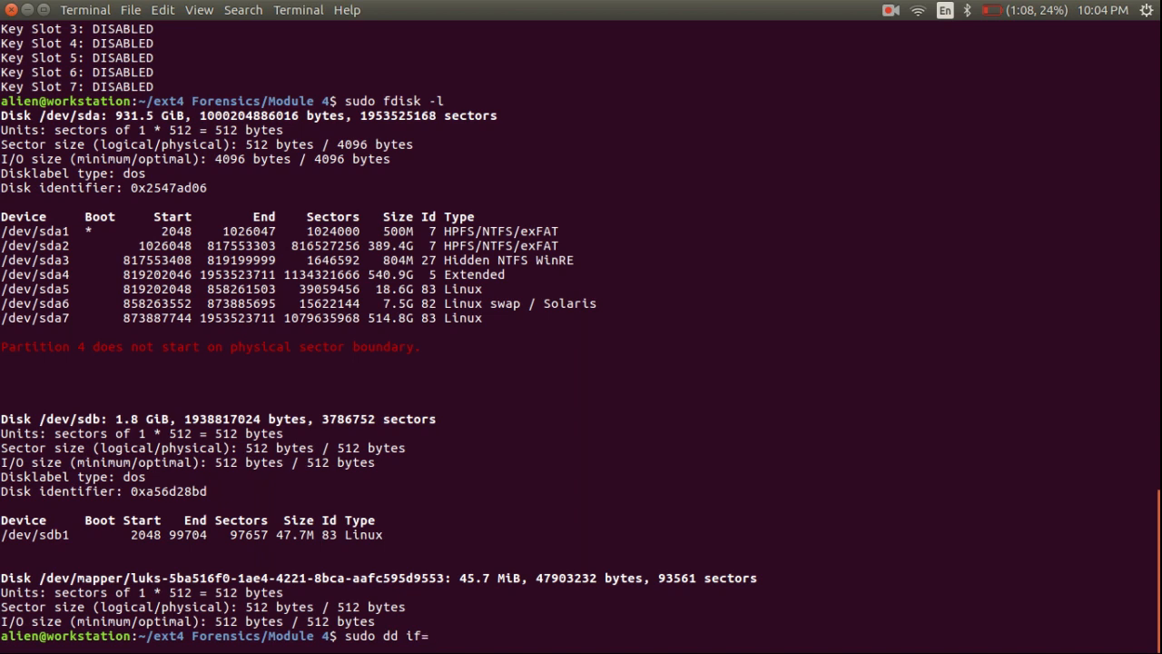
double_click(240, 578)
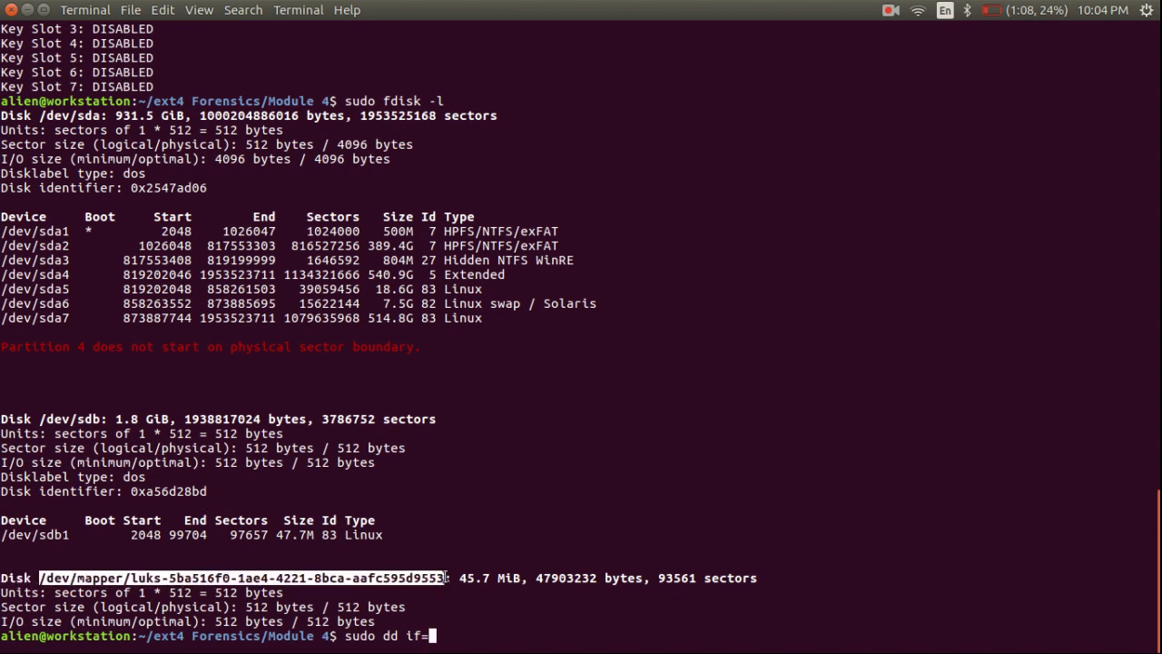
right_click(490, 445)
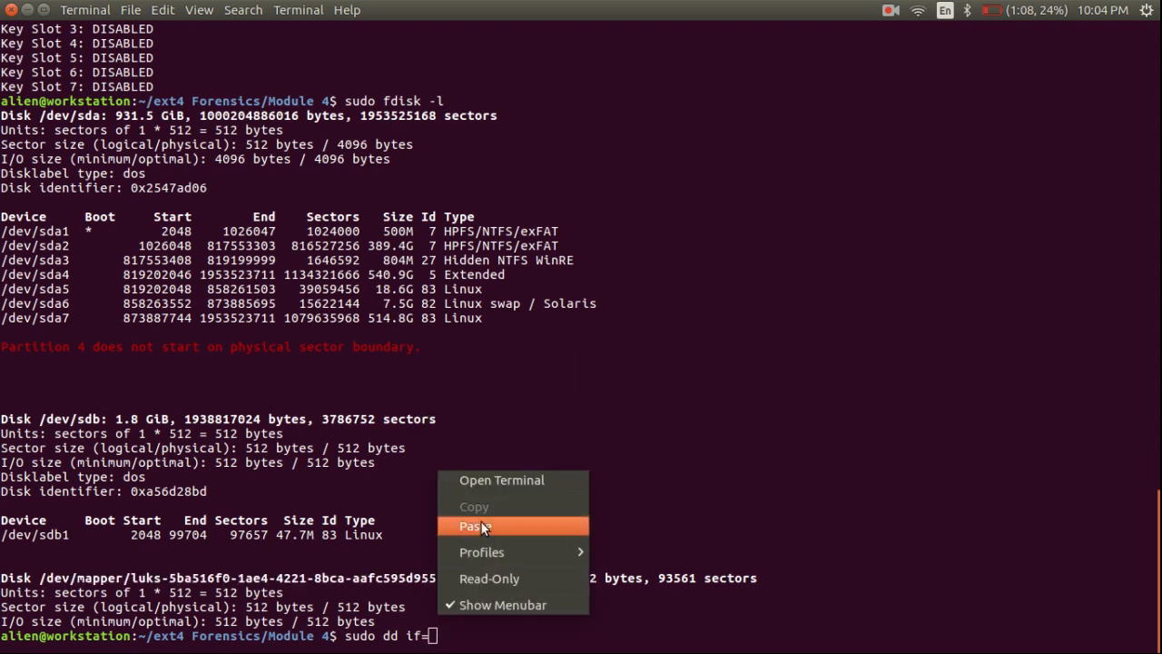
left_click(474, 526)
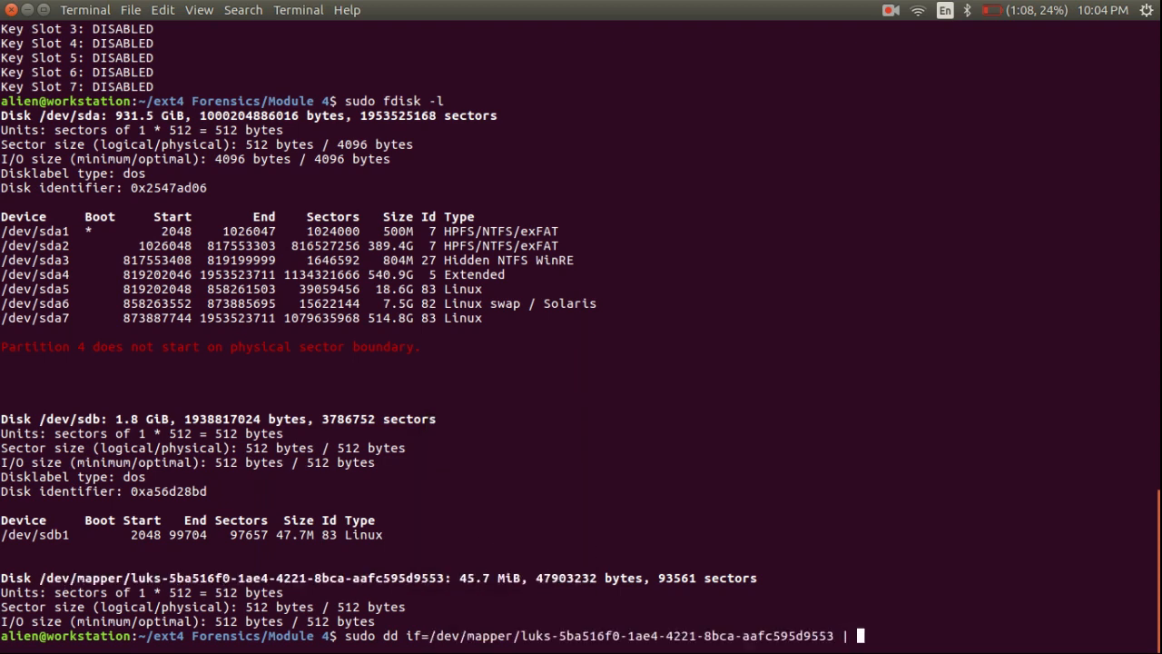
type("sudo pv |")
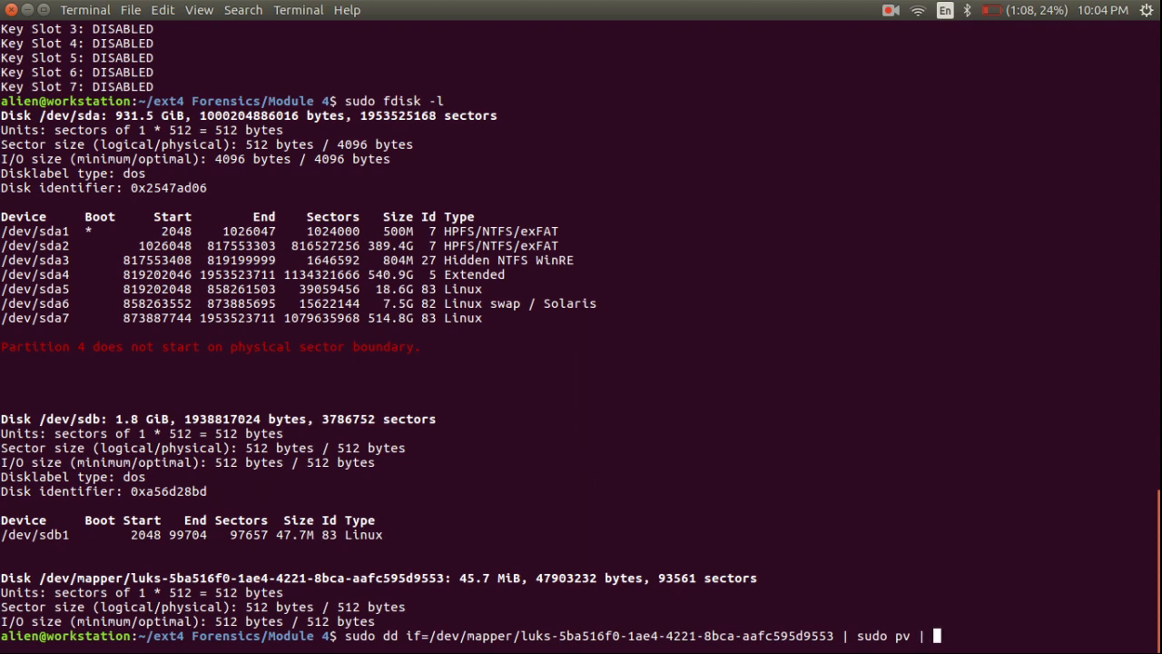
type("sudo dd if")
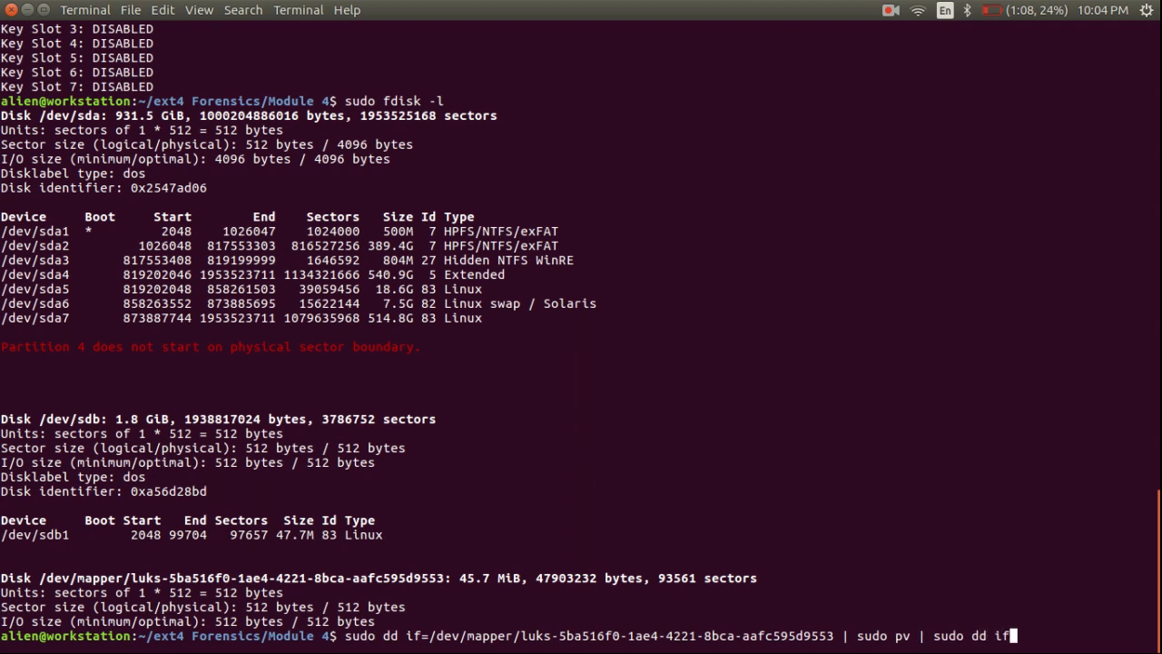
type("decrypt")
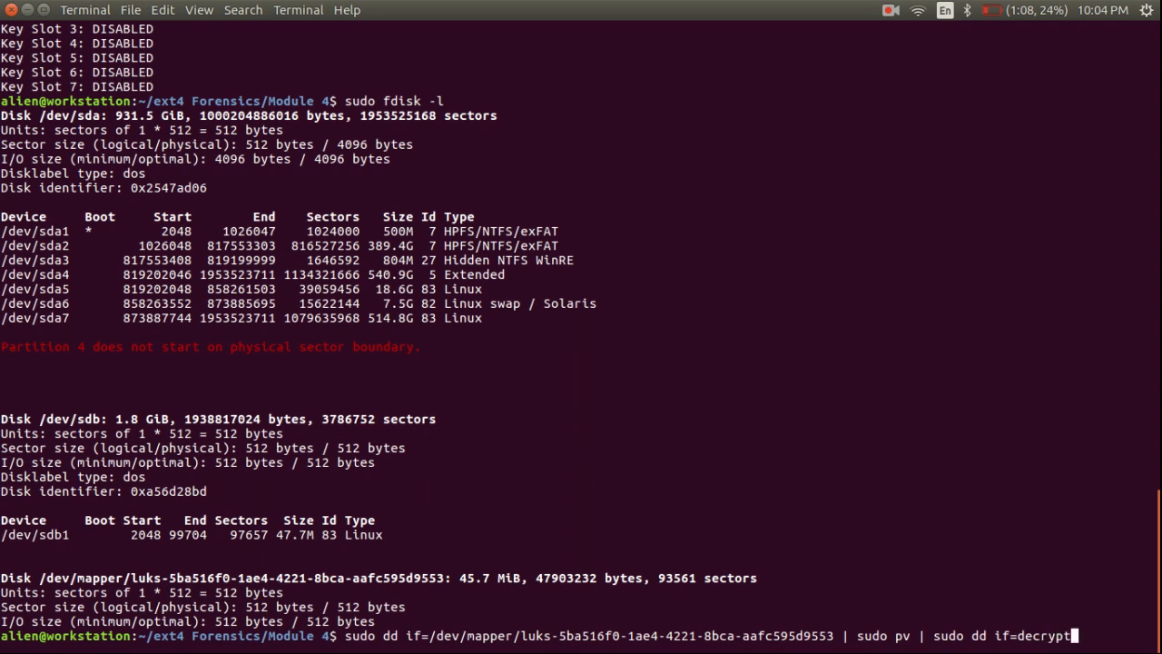
type("ed.dd")
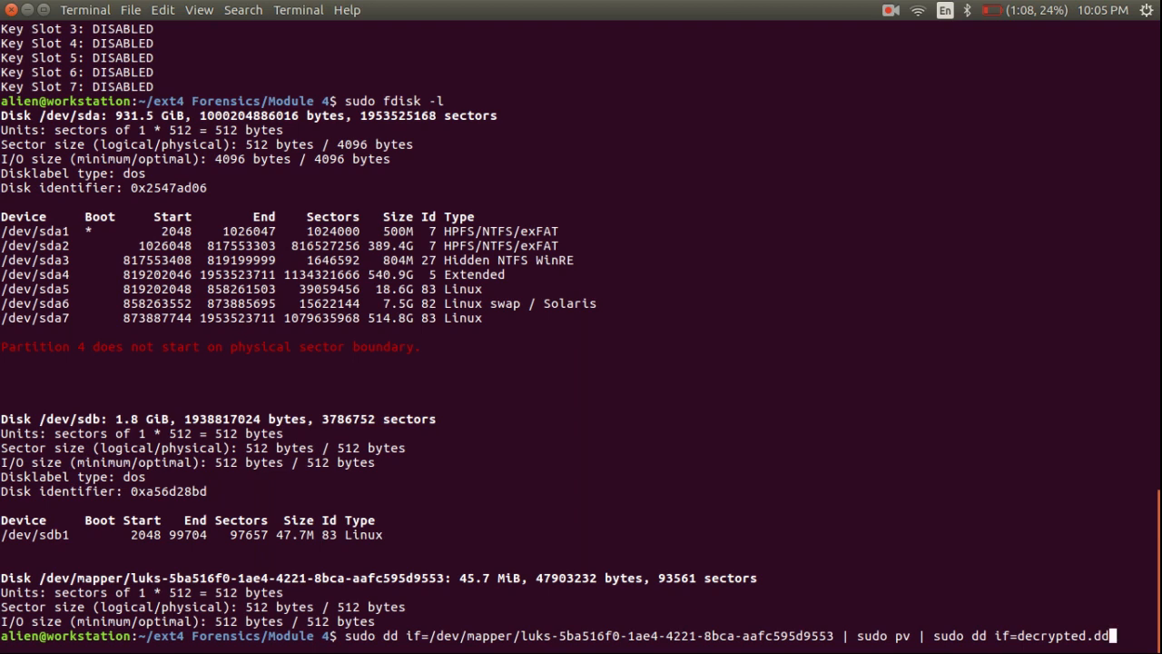
key("alt+Tab")
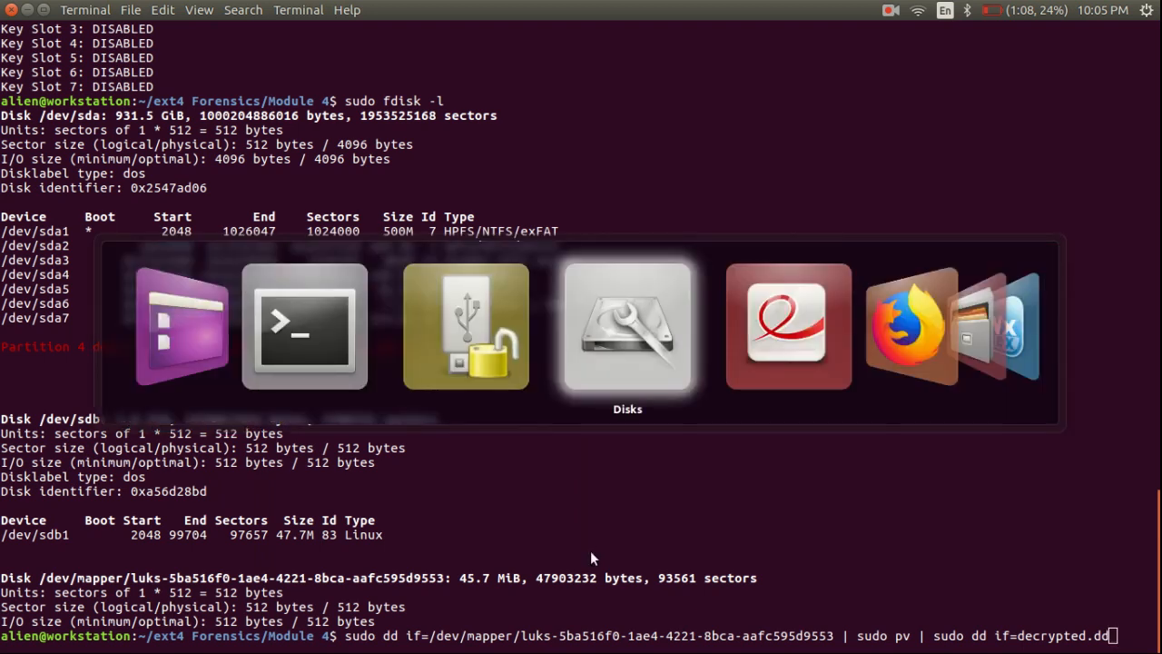